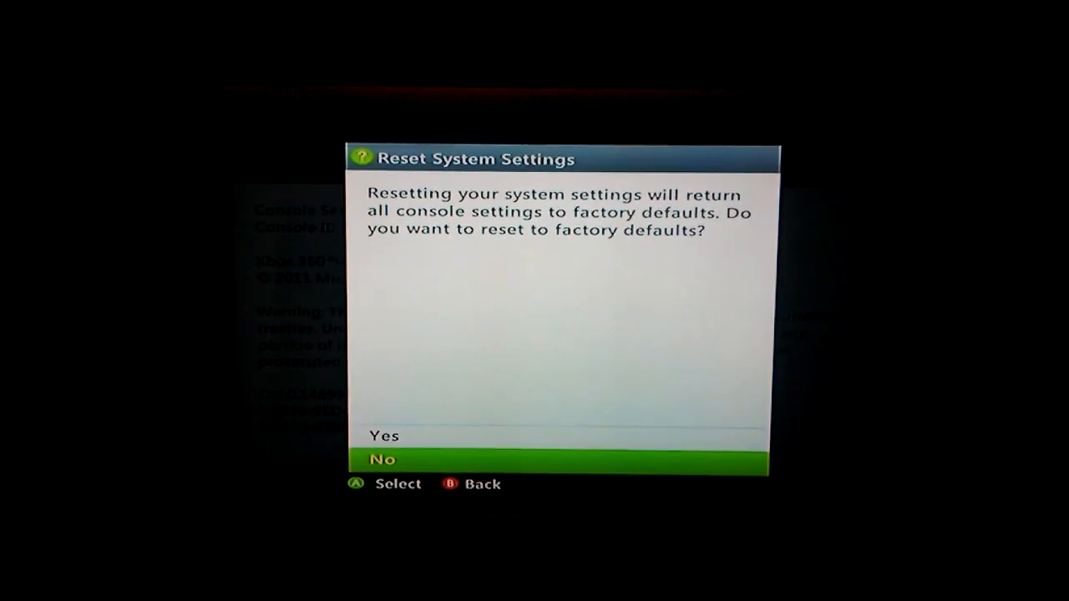
Step: Move the Reset System Settings highlight from No to Yes
key(Up)
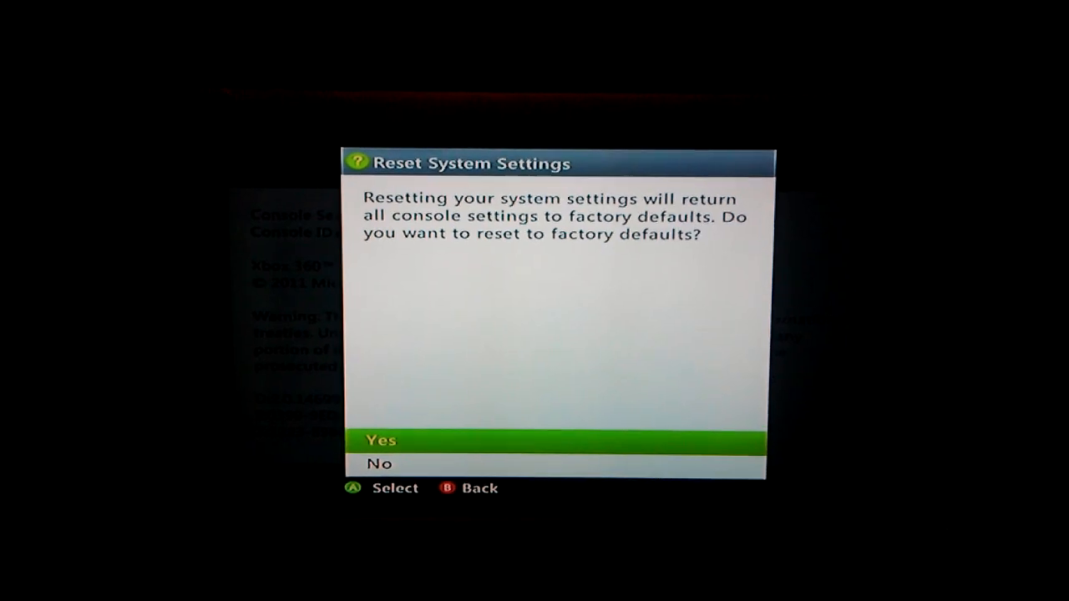